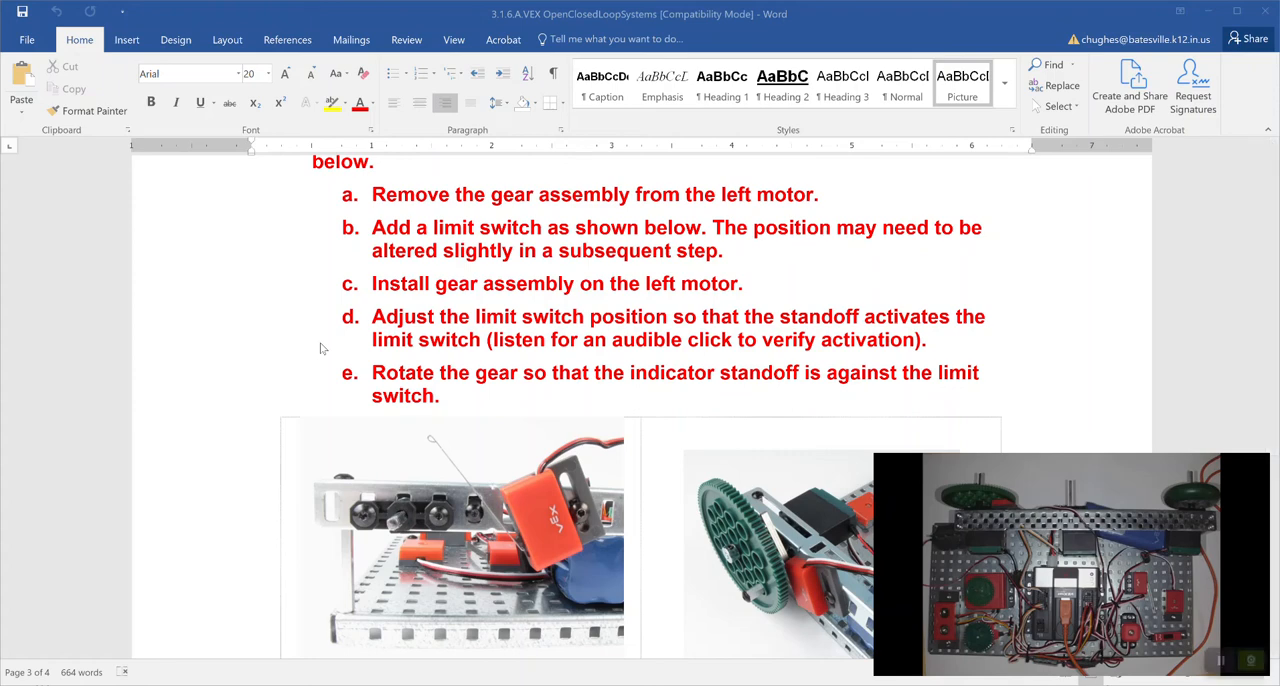
{"action": "mouse_move", "coordinate": [372, 358]}
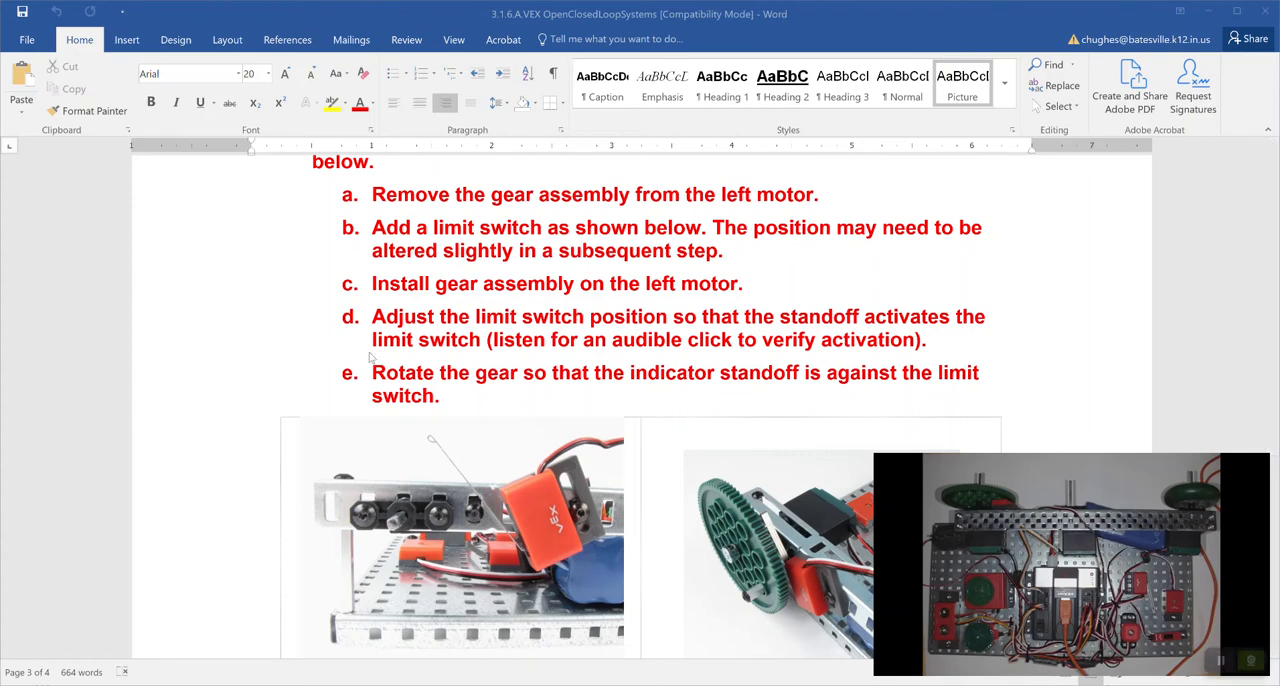
{"action": "mouse_move", "coordinate": [352, 358]}
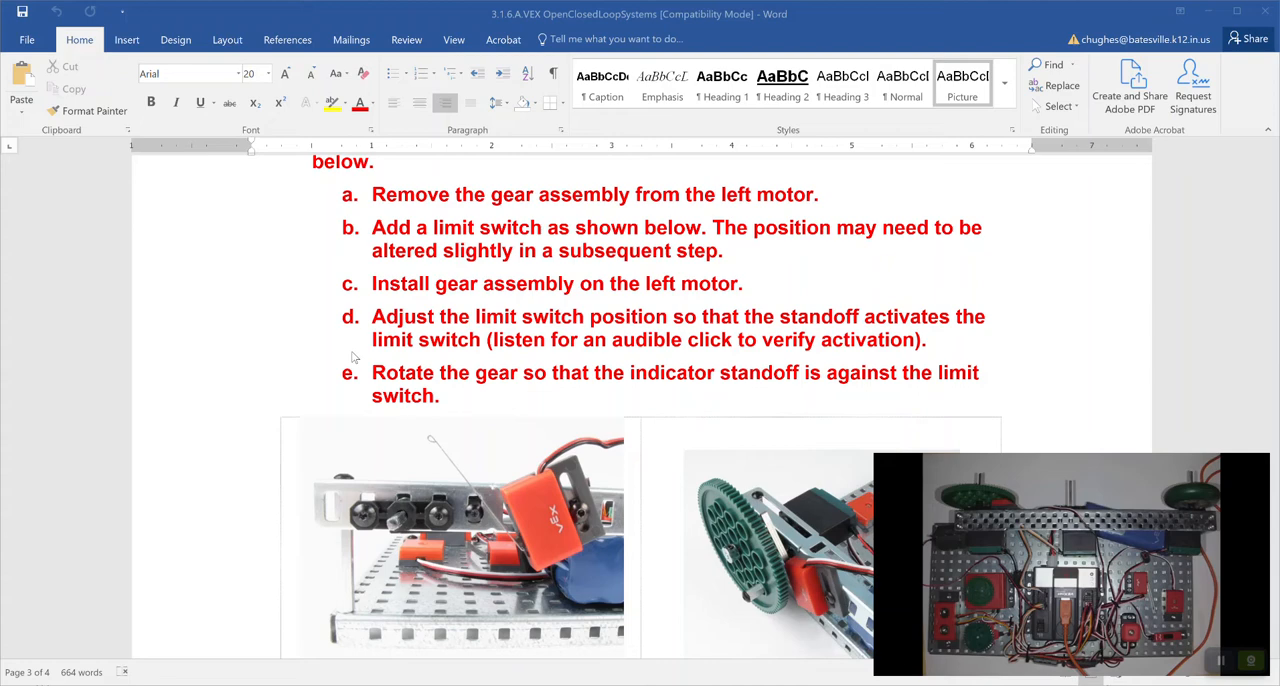
{"action": "mouse_move", "coordinate": [428, 186]}
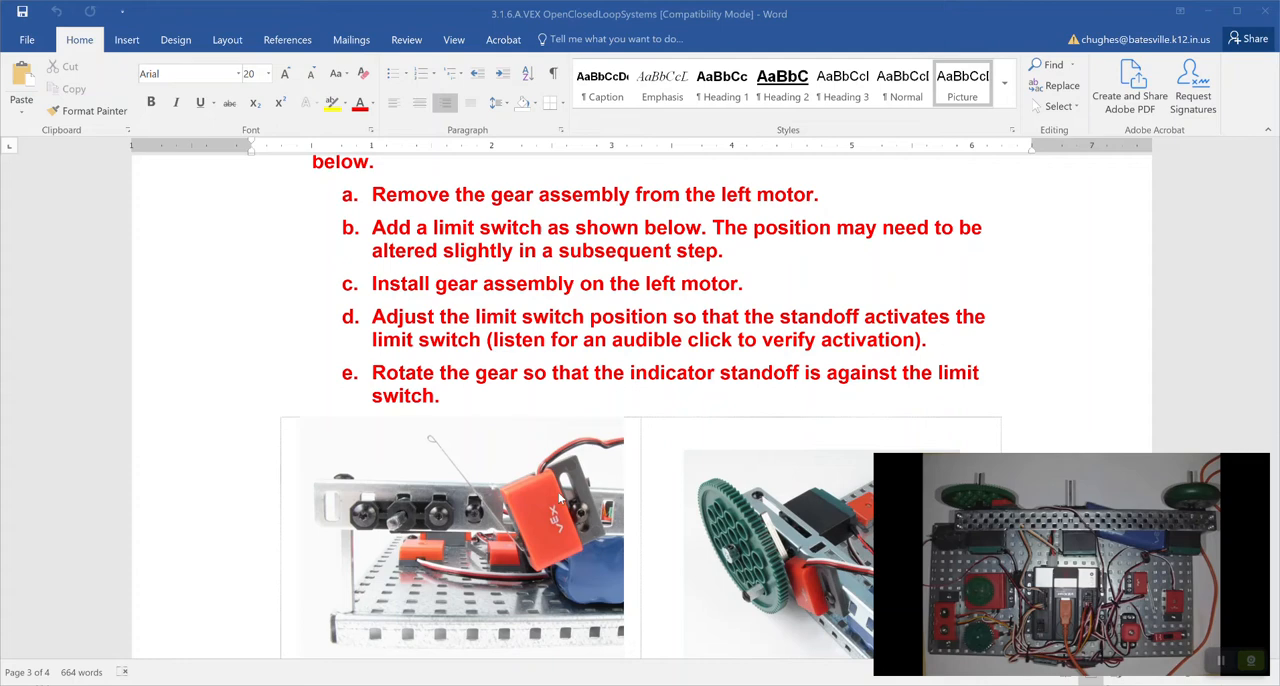
{"action": "mouse_move", "coordinate": [548, 528]}
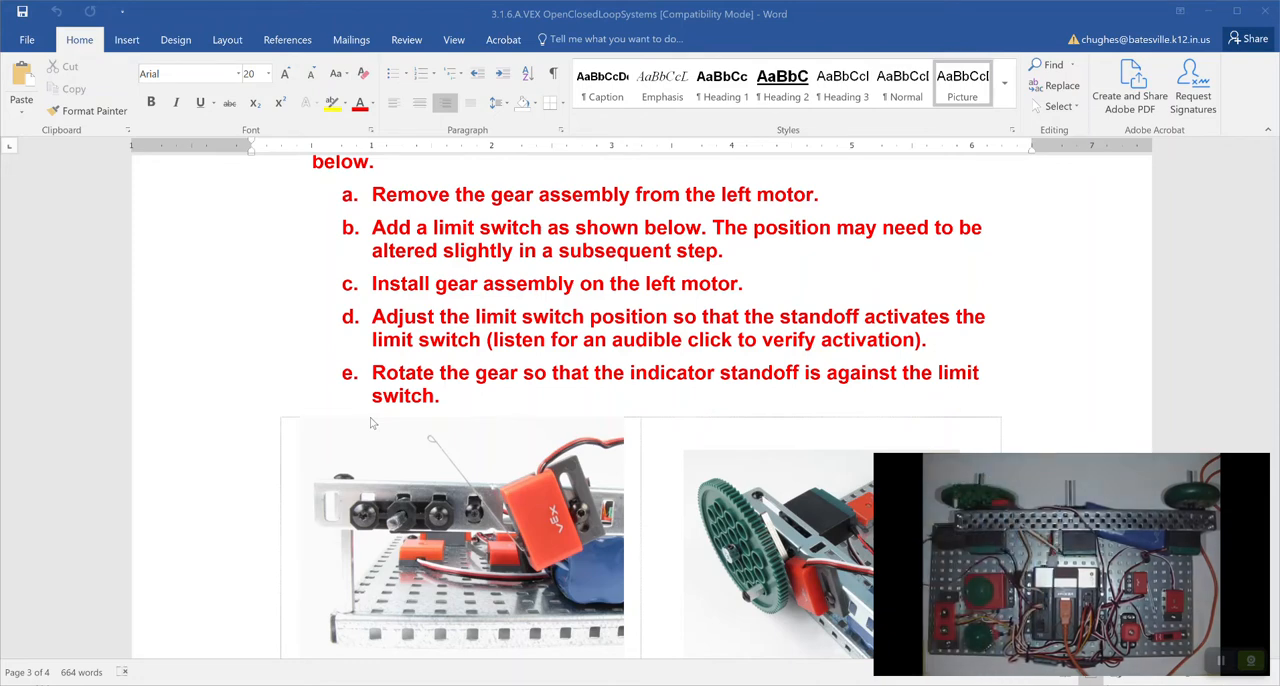
{"action": "mouse_move", "coordinate": [548, 368]}
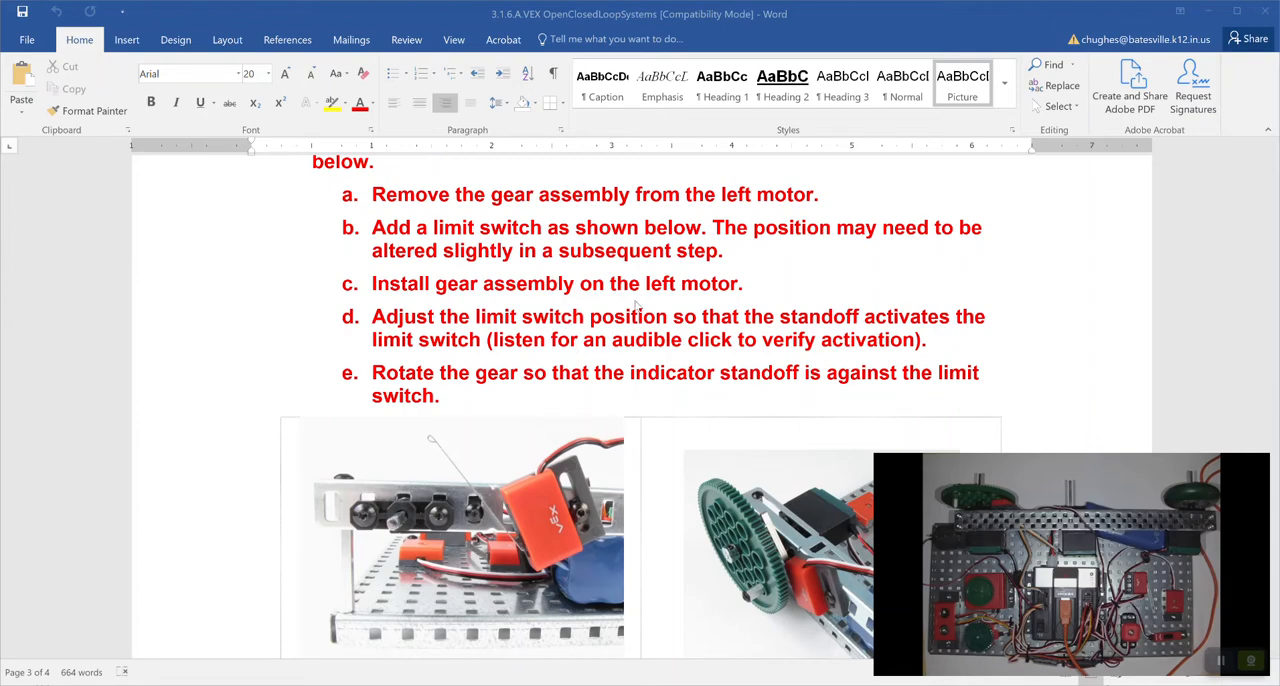
- Scroll the Word worksheet down to step 9's oscillating-program instructions and questions 10–11
{"action": "scroll", "scroll_direction": "down", "scroll_amount": 3}
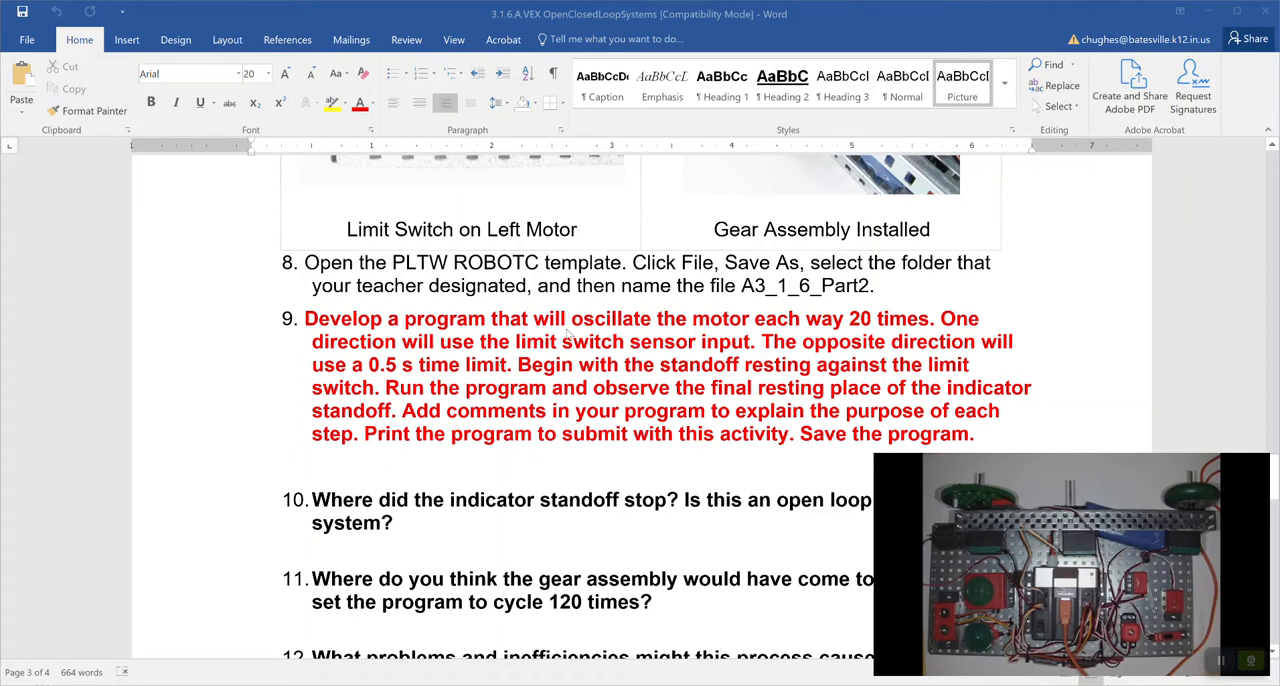
{"action": "mouse_move", "coordinate": [544, 364]}
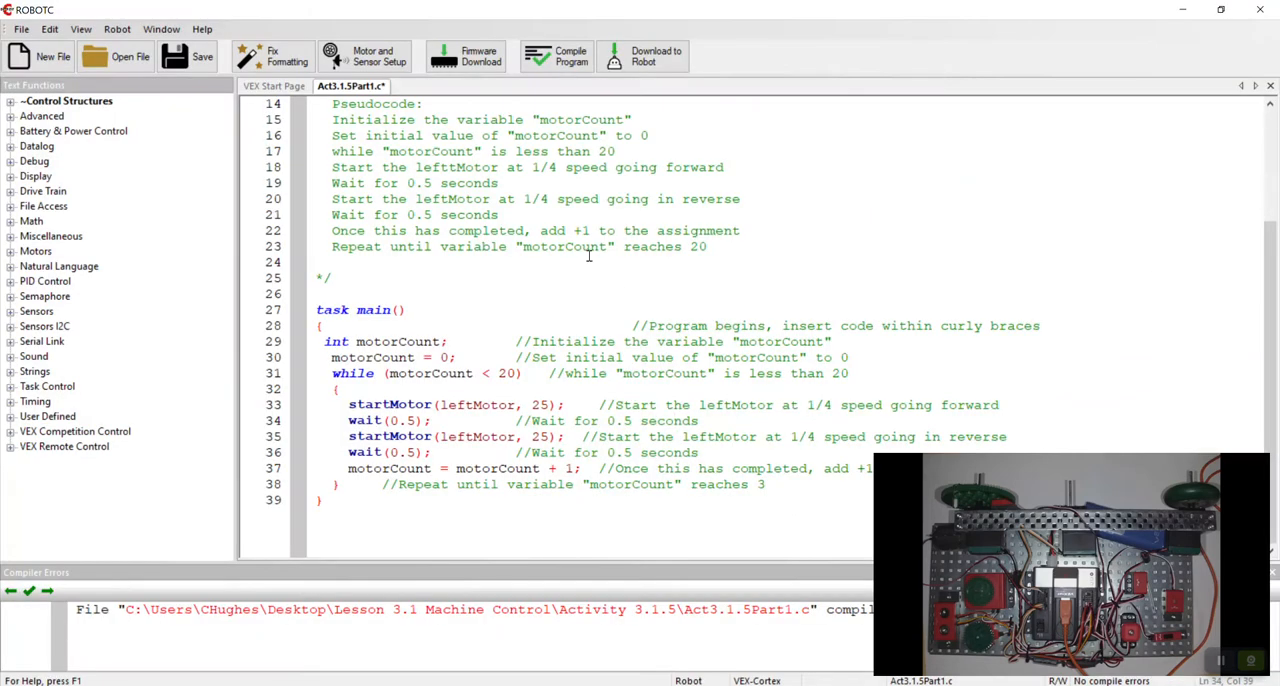
- Download the timed motorCount program to the robot, opening the debugger with live sensor readings
{"action": "left_click", "coordinate": [704, 420]}
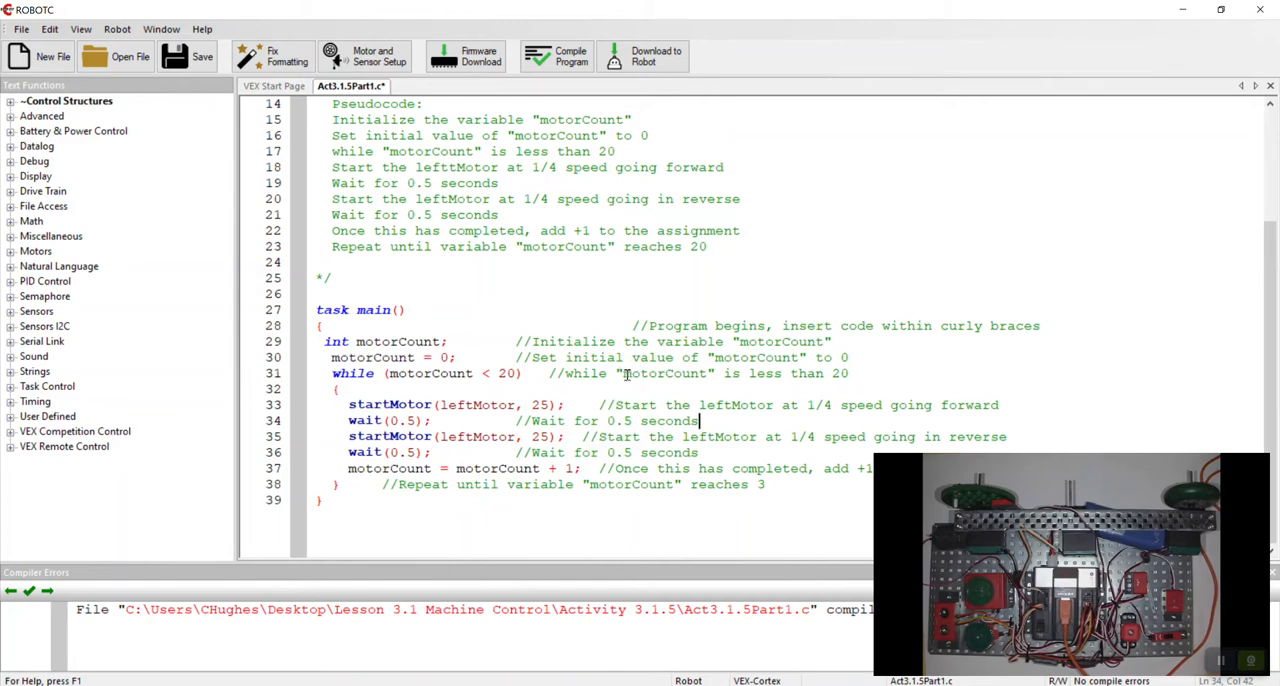
{"action": "mouse_move", "coordinate": [572, 288]}
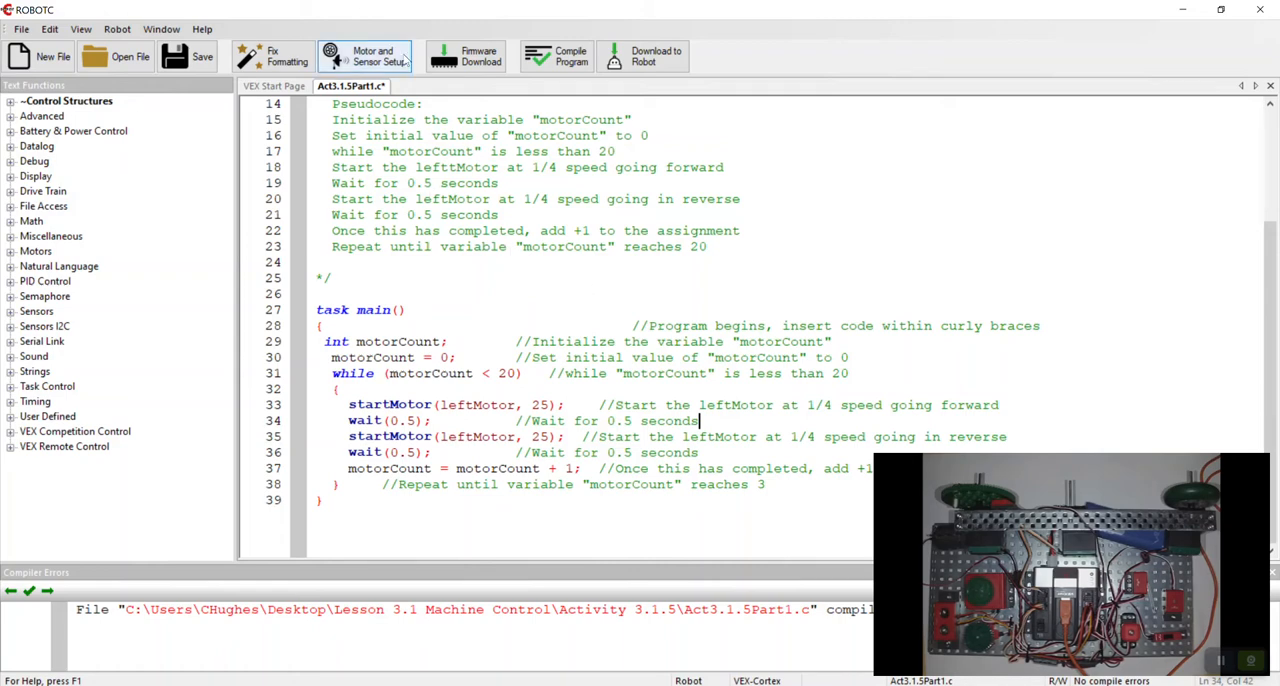
{"action": "left_click", "coordinate": [644, 56]}
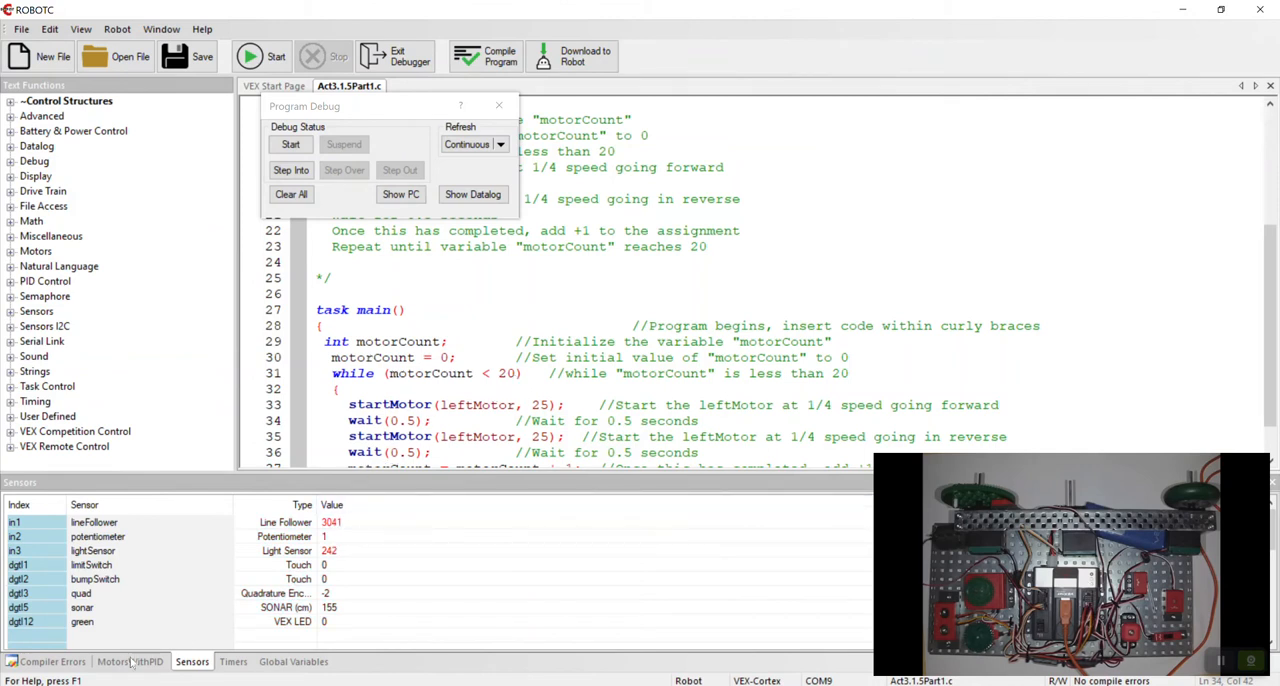
- Start the timed oscillation program on the robot from the Program Debug window
{"action": "left_click", "coordinate": [128, 660]}
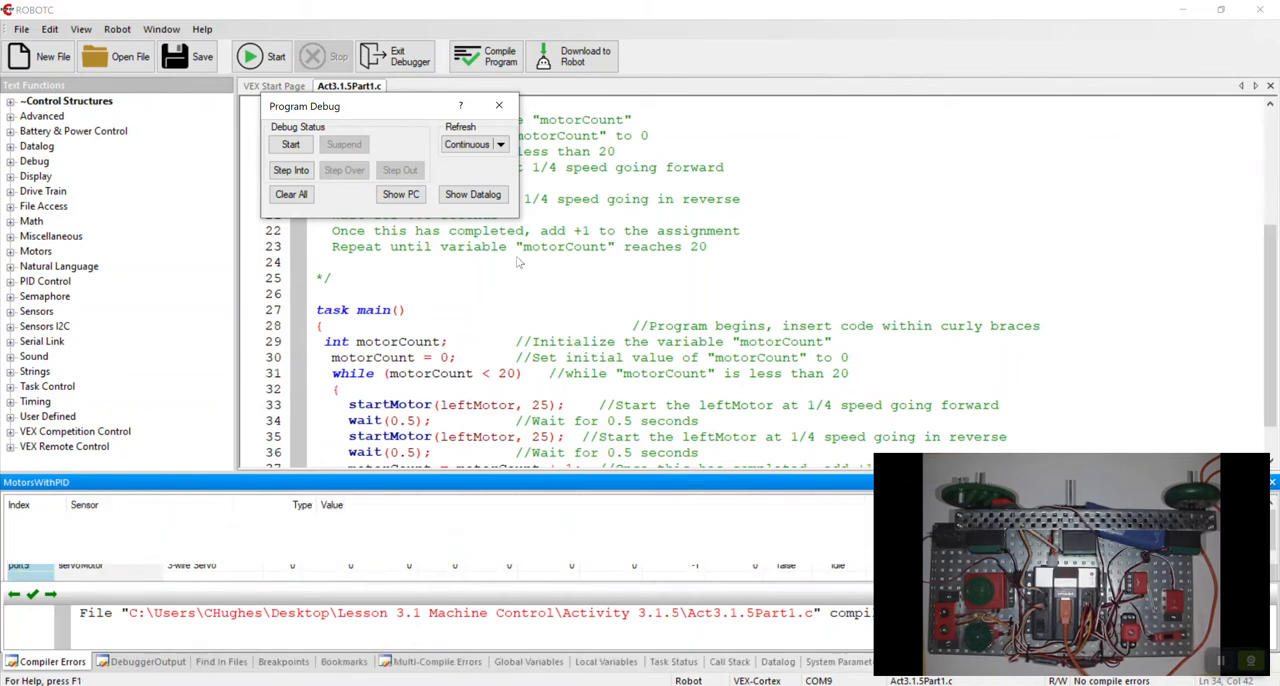
- Exit the debugger so the first startMotor speed can be changed to -25
{"action": "left_click", "coordinate": [500, 104]}
{"action": "type", "text": "-"}
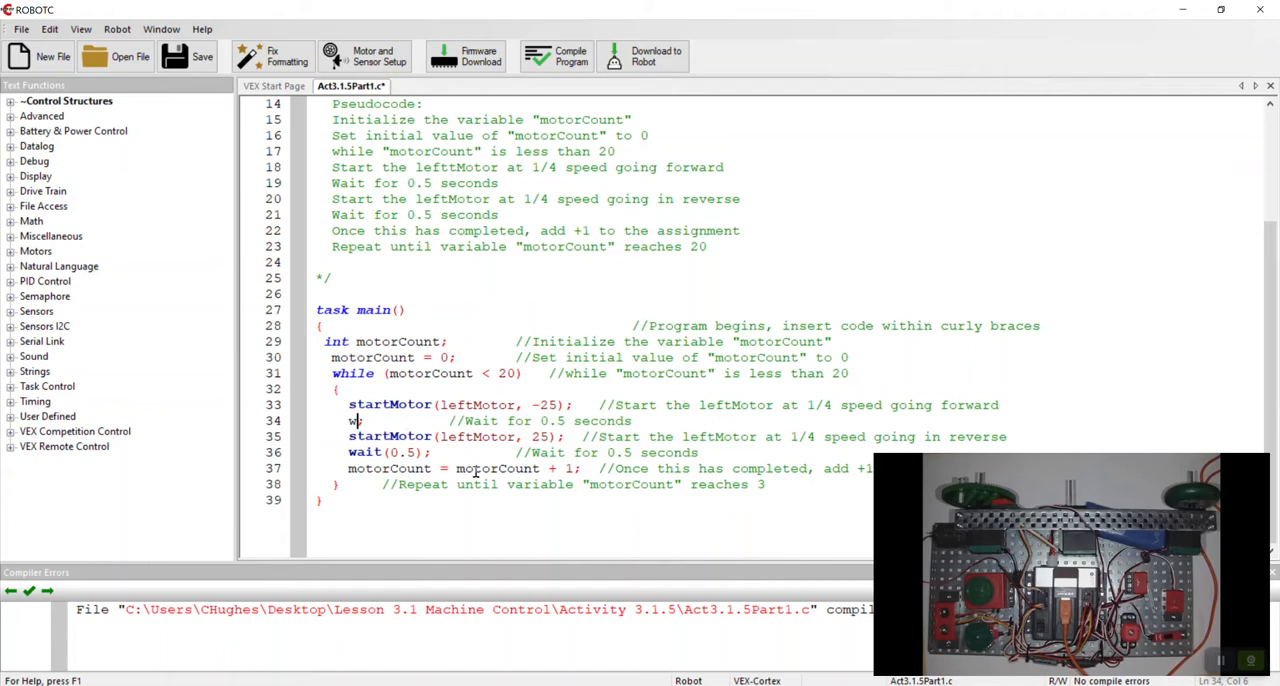
- Replace the first wait with untilTouch(limitSwitch); and reword the pseudocode to 'until the limitSwitch is pressed'
{"action": "type", "text": "untilT"}
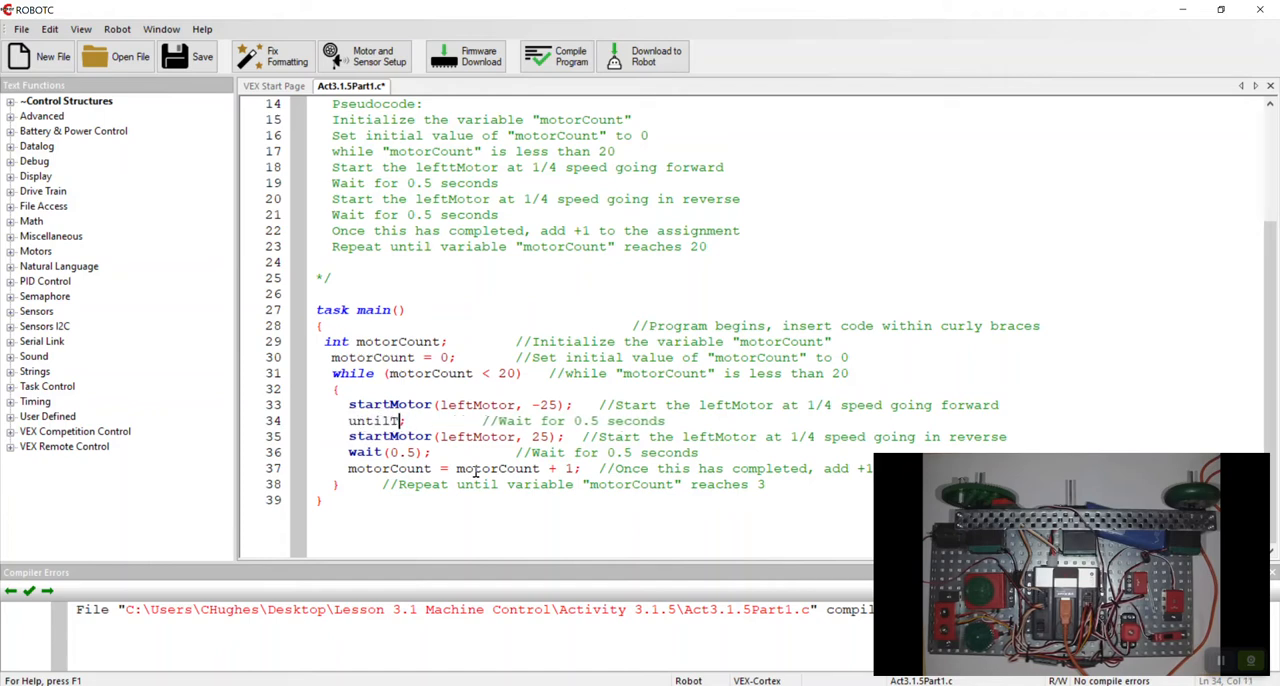
{"action": "type", "text": "ouch(limitSwitch"}
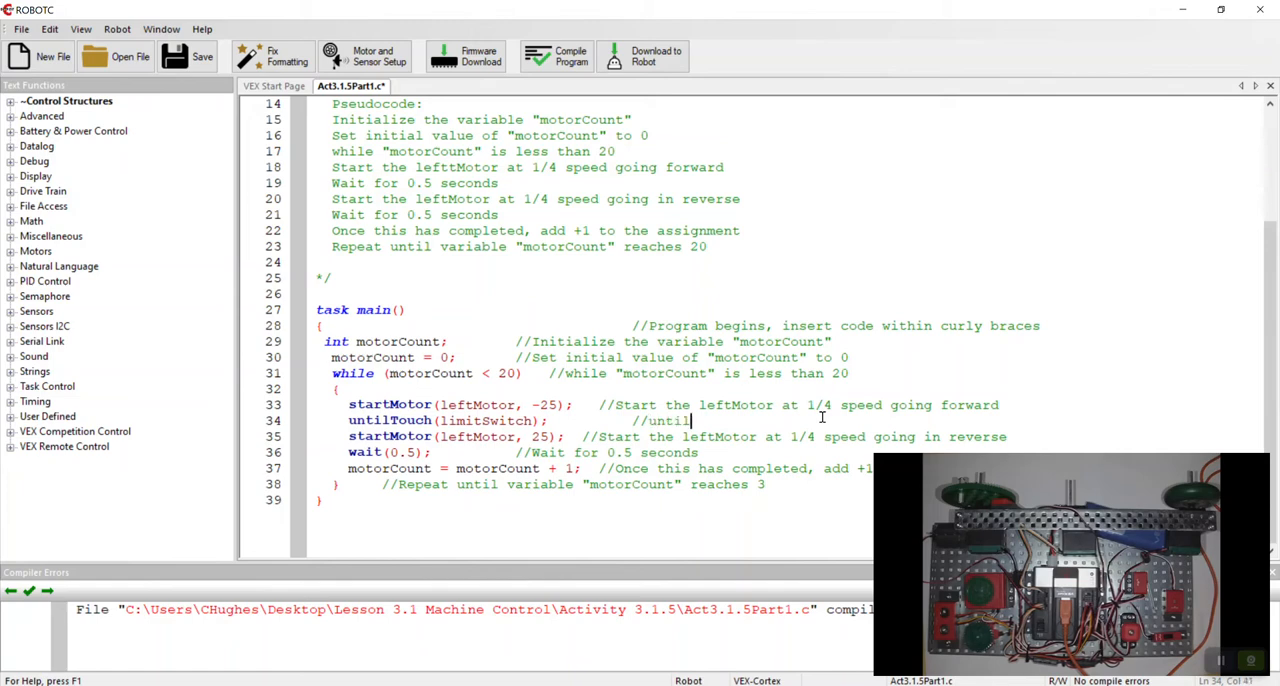
{"action": "type", "text": "the limitSwitch is"}
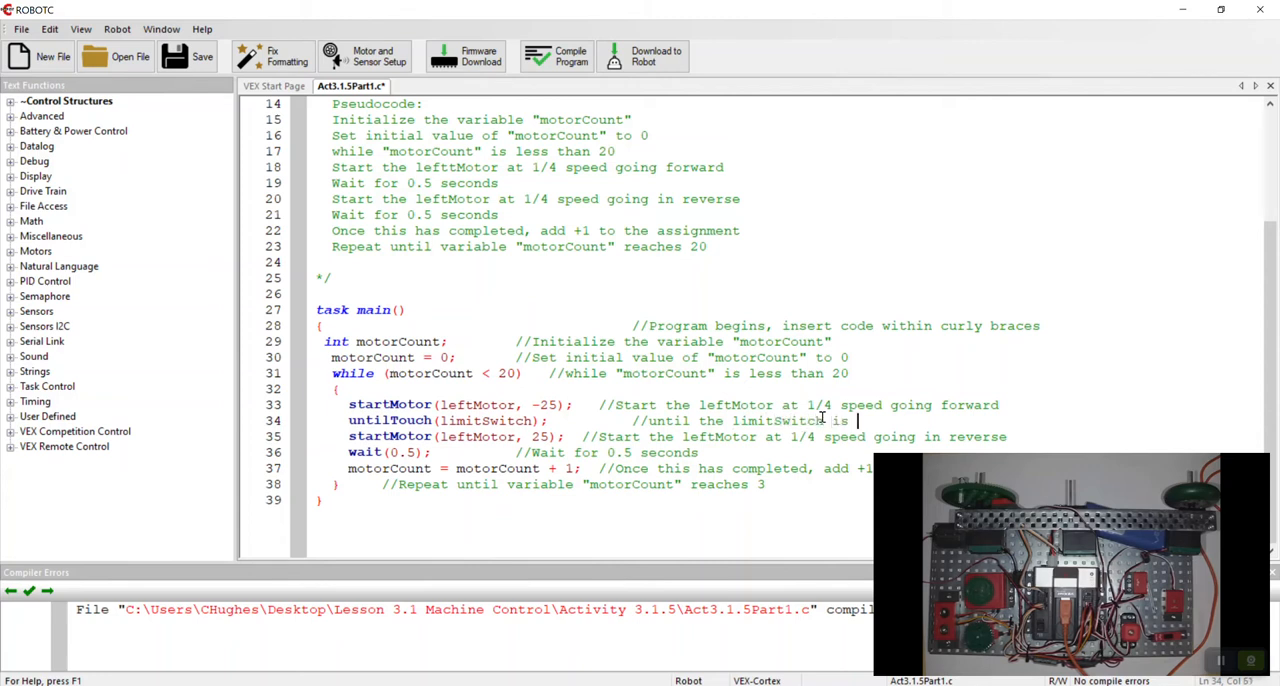
{"action": "type", "text": "pressed"}
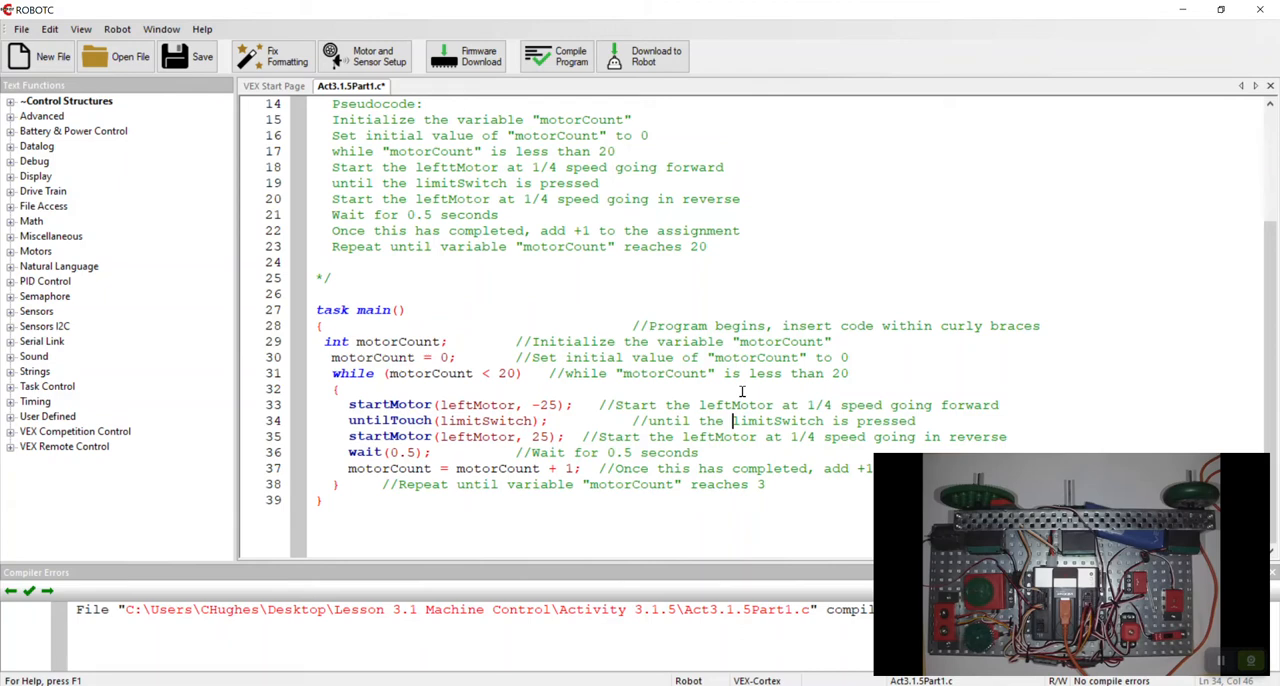
{"action": "mouse_move", "coordinate": [704, 404]}
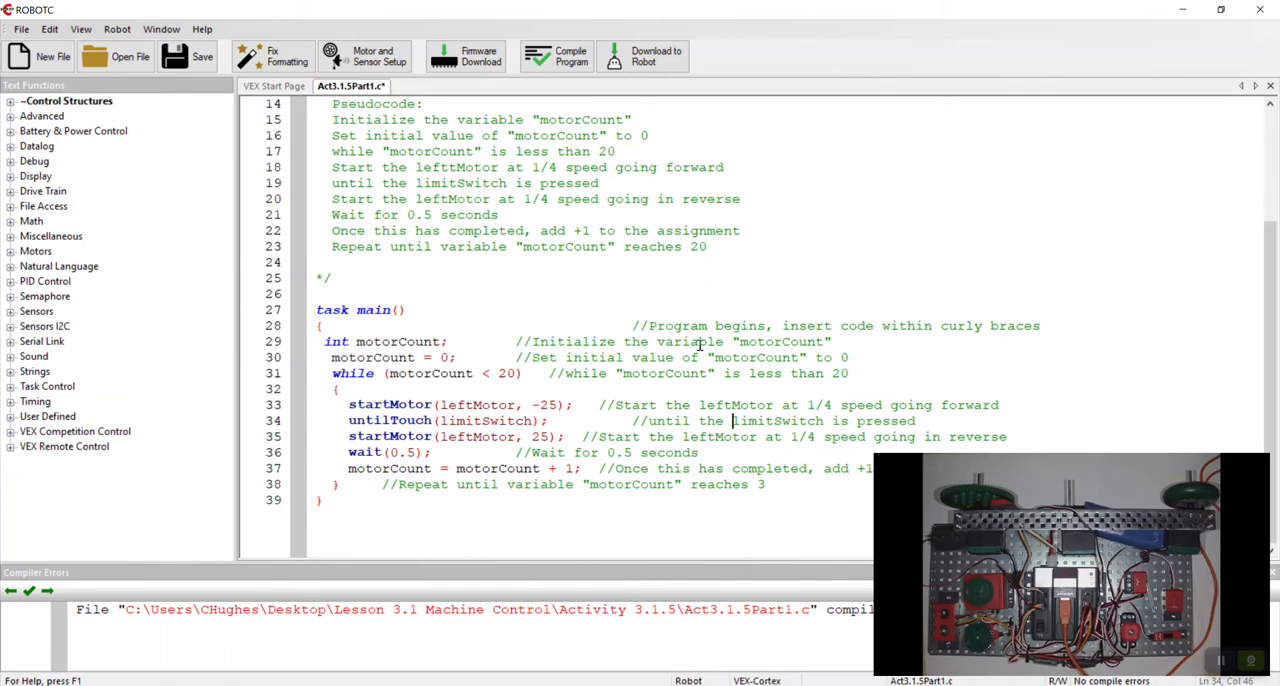
- Download the revised limit-switch program to the robot and start it from the debugger
{"action": "left_click", "coordinate": [642, 56]}
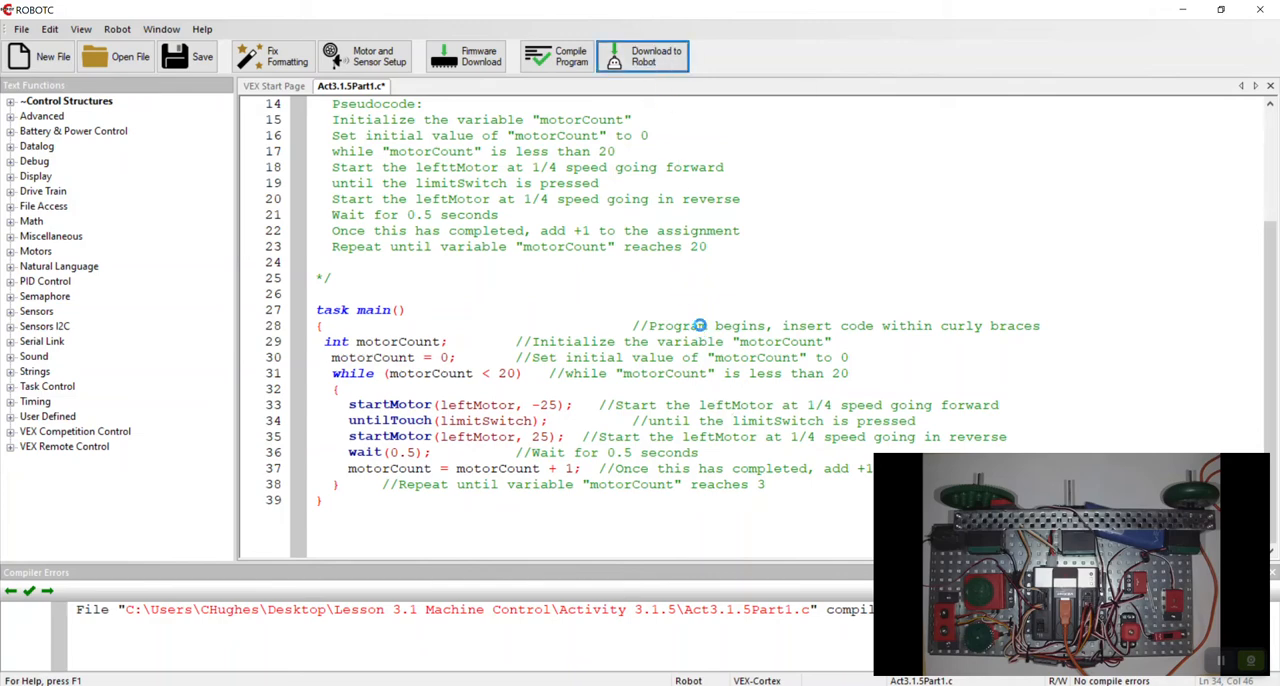
{"action": "left_click", "coordinate": [644, 56]}
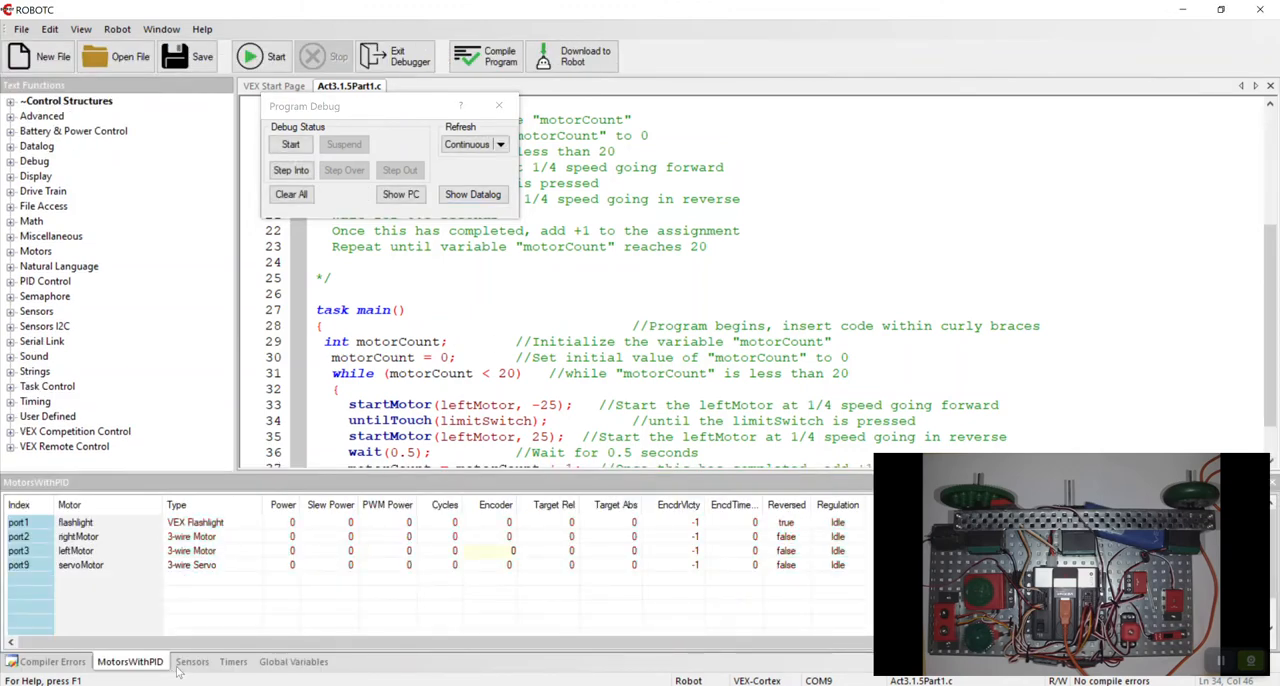
{"action": "left_click", "coordinate": [192, 660]}
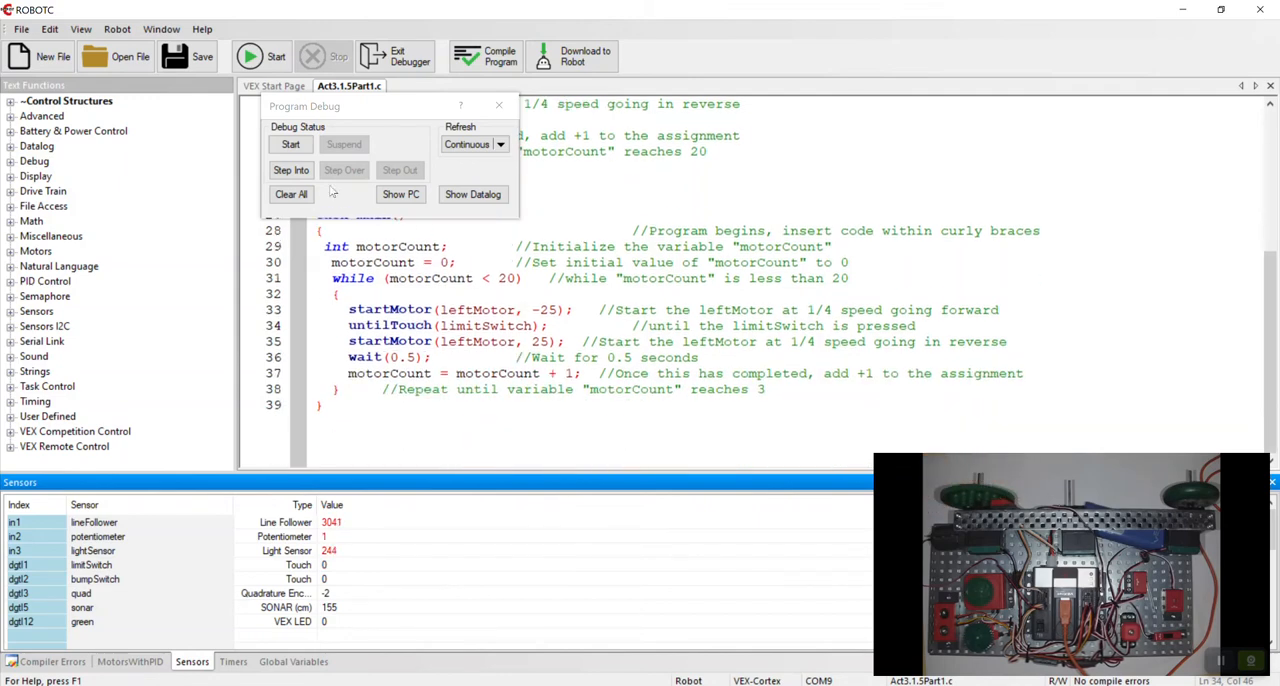
- Run the oscillation program on the robot, stop it, then start it running again
{"action": "left_click", "coordinate": [292, 144]}
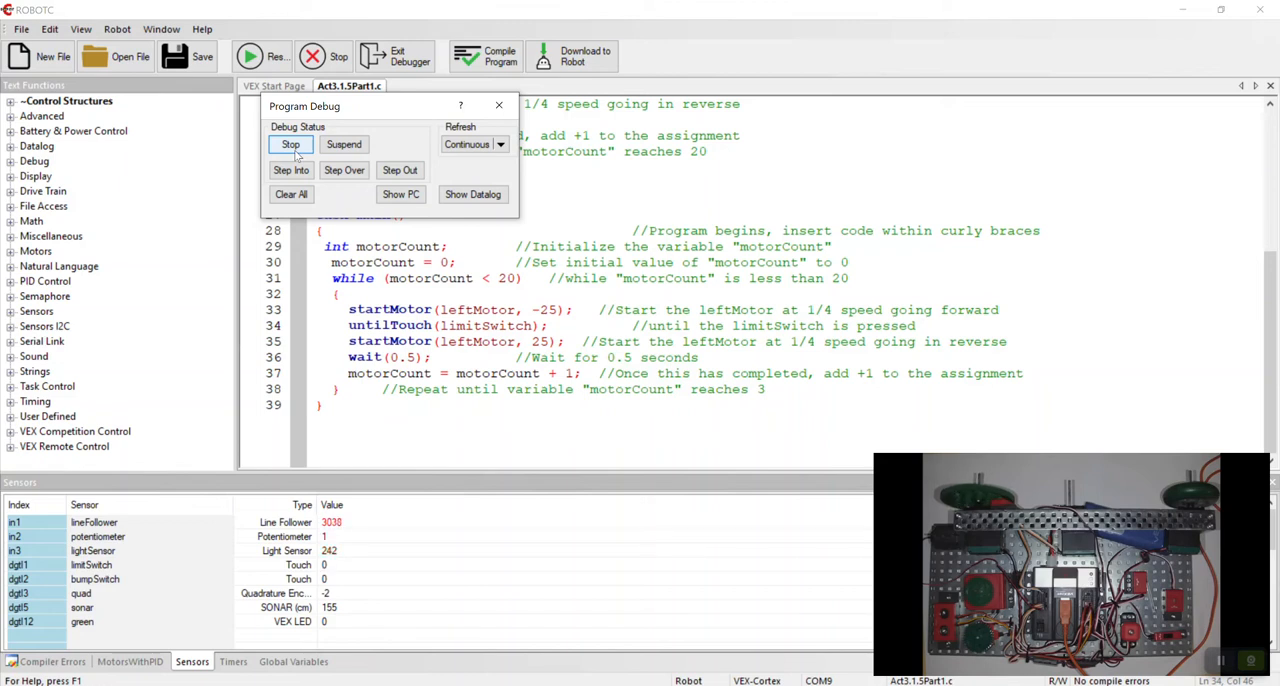
{"action": "left_click", "coordinate": [292, 144]}
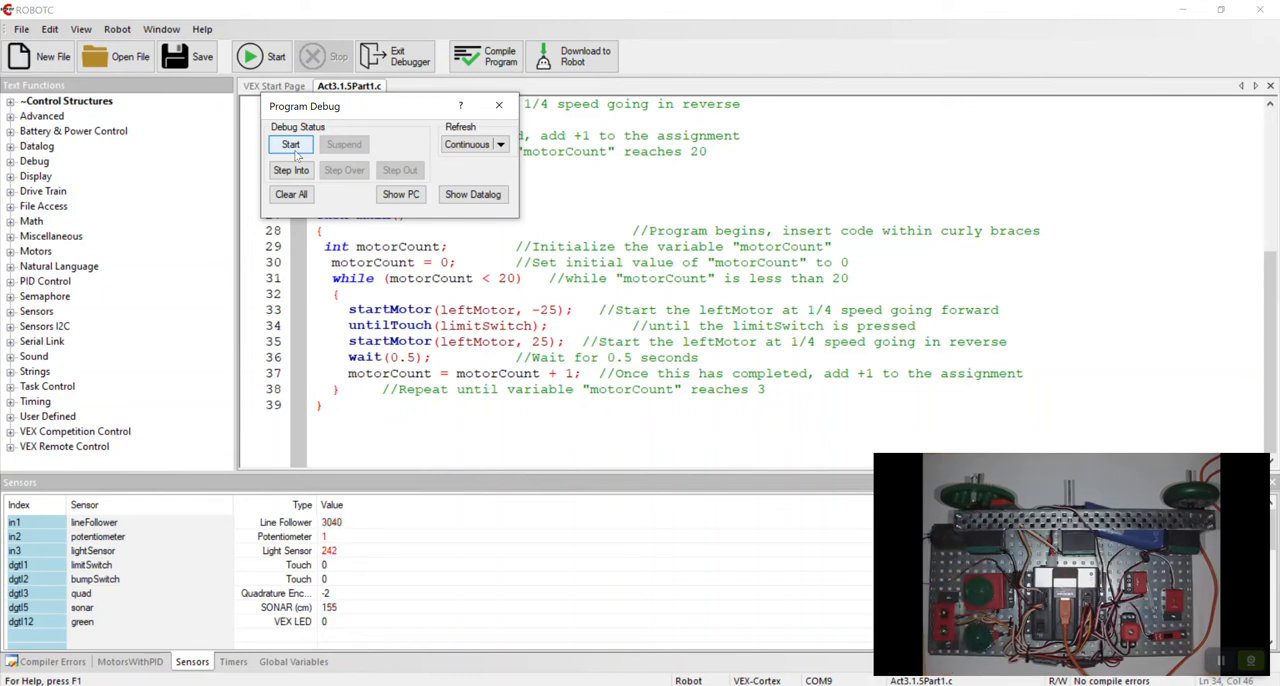
{"action": "left_click", "coordinate": [292, 144]}
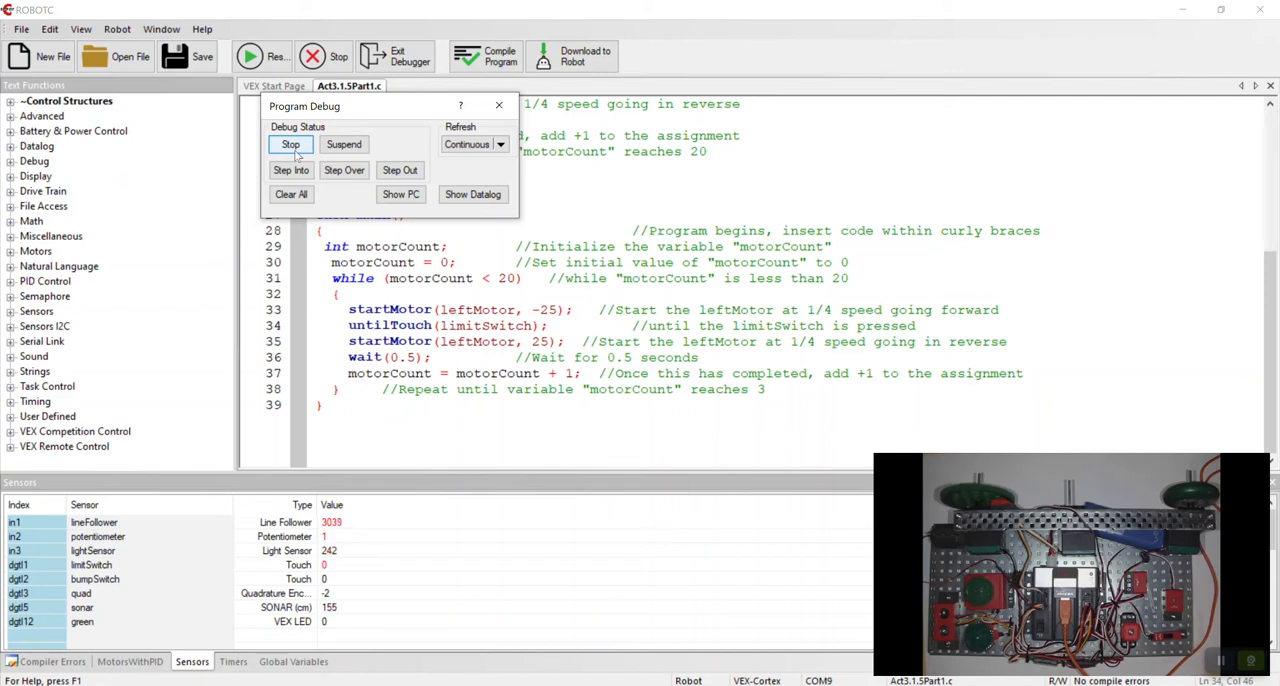
- Halt the second run of the oscillation program, leaving the debugger open with compile output
{"action": "left_click", "coordinate": [290, 144]}
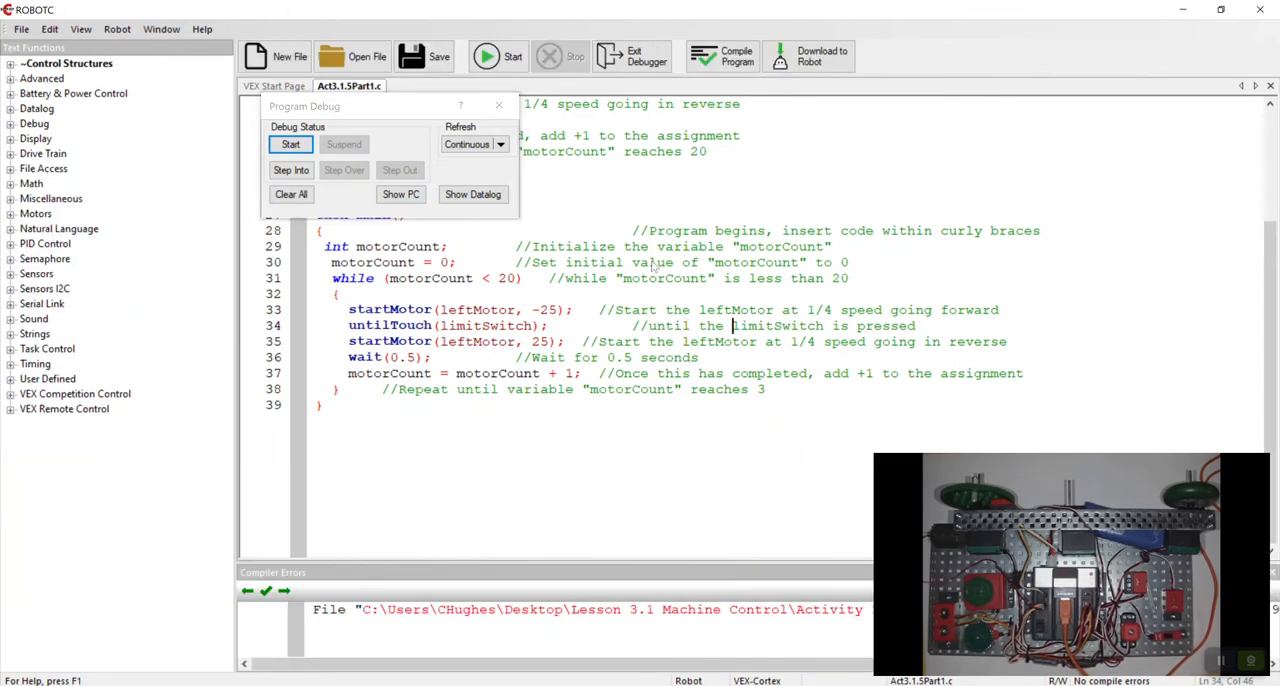
{"action": "left_click", "coordinate": [500, 104]}
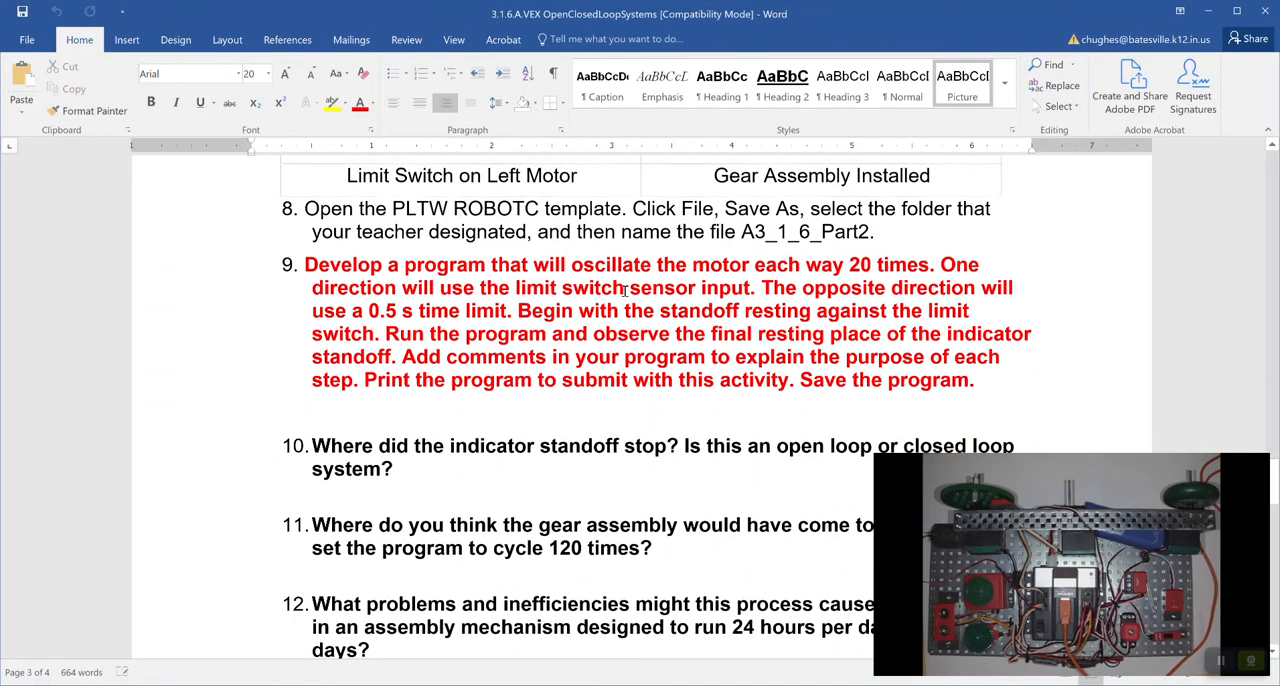
- Scroll the Word worksheet down to questions 10–12 about the standoff stop point and inefficiencies
{"action": "scroll", "scroll_direction": "down", "scroll_amount": 3}
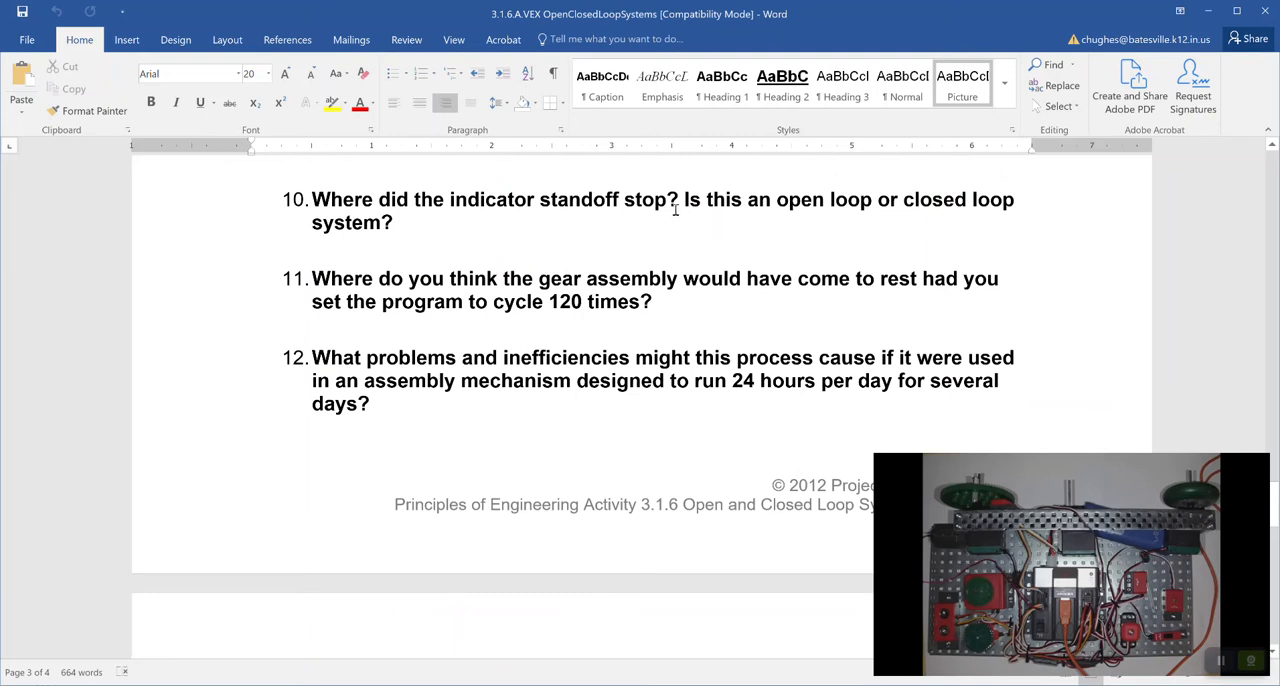
{"action": "mouse_move", "coordinate": [592, 222]}
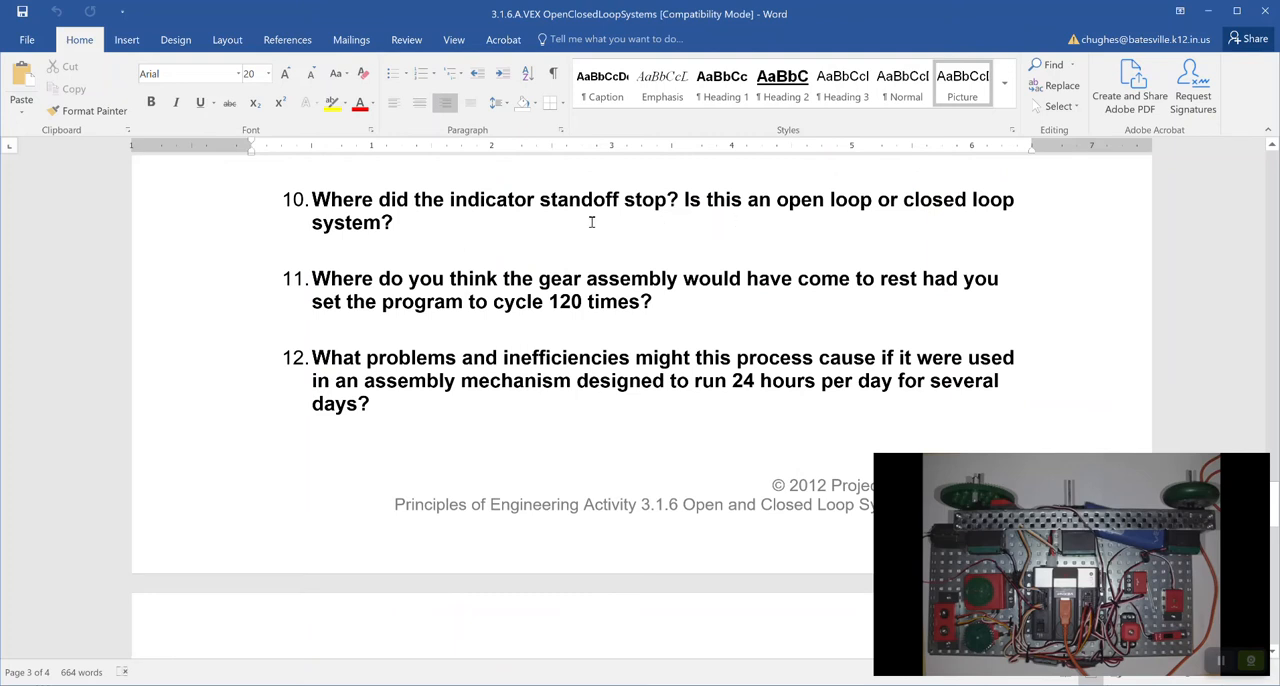
{"action": "mouse_move", "coordinate": [616, 290]}
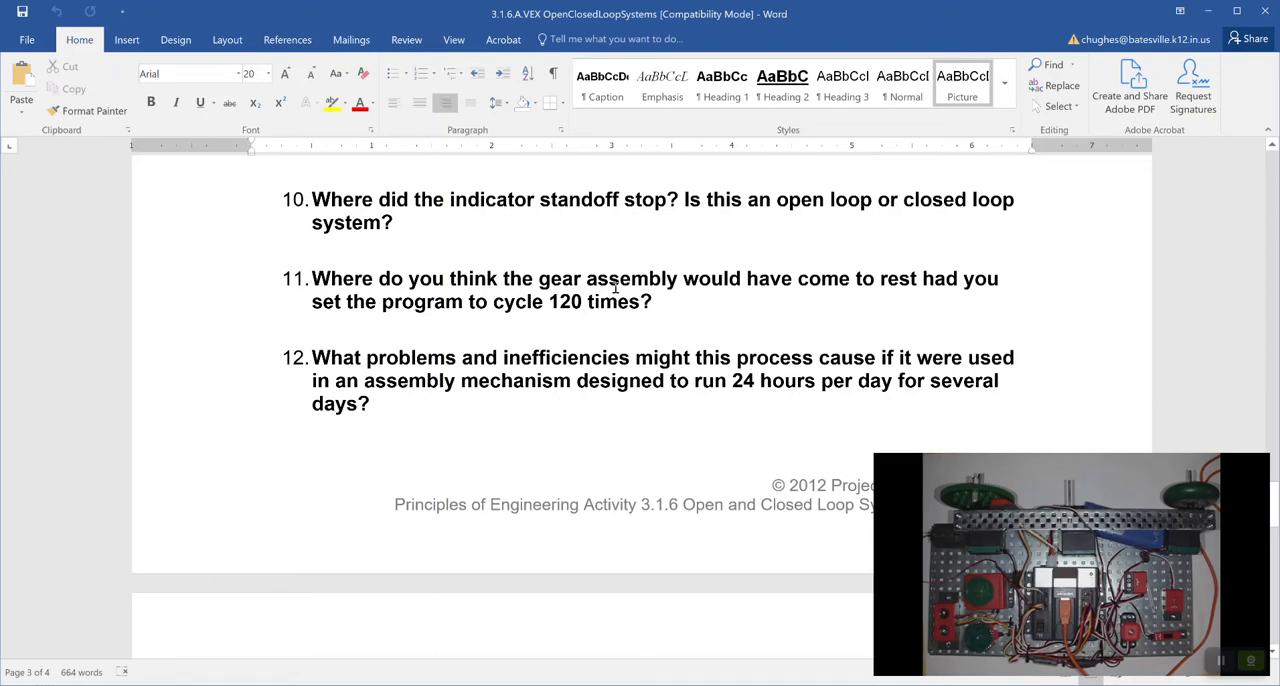
{"action": "mouse_move", "coordinate": [570, 382]}
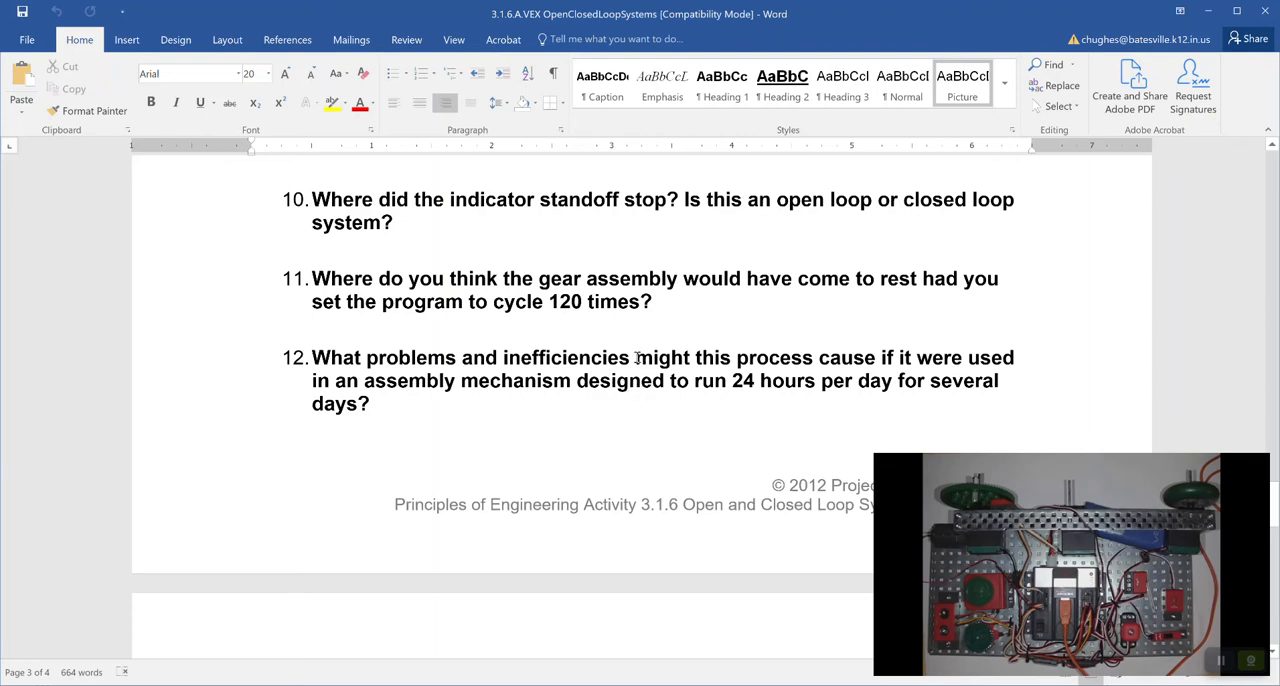
{"action": "mouse_move", "coordinate": [622, 312]}
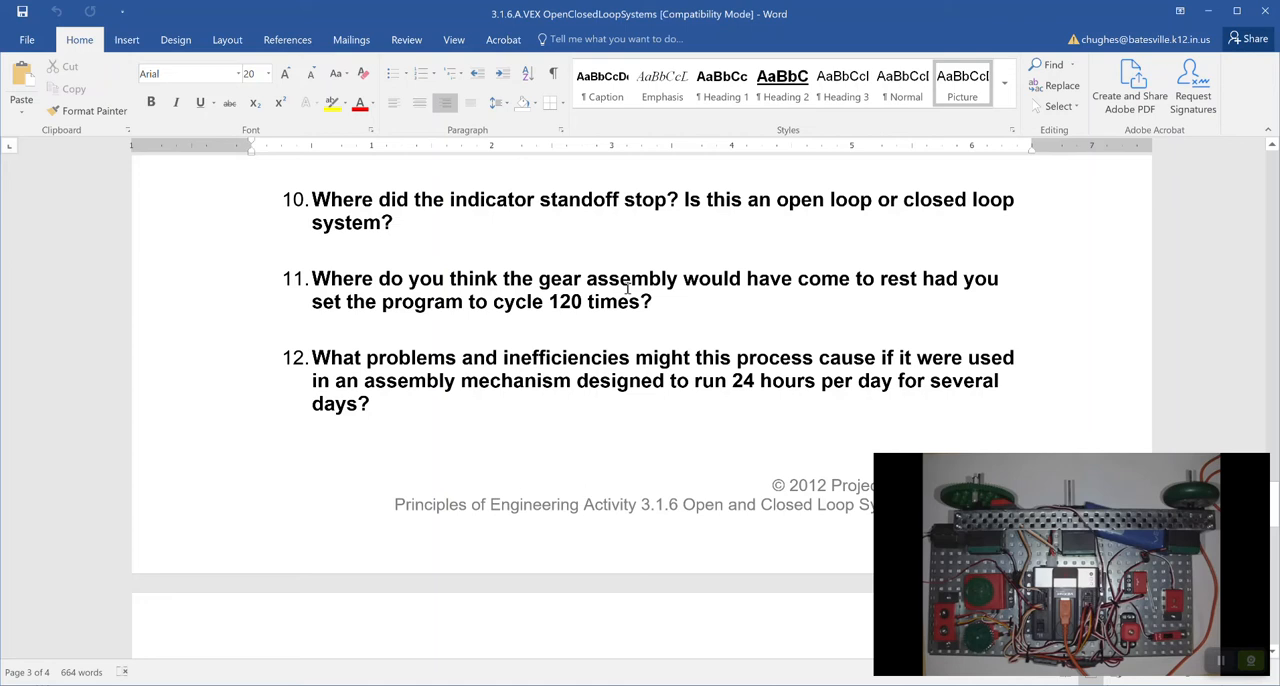
{"action": "mouse_move", "coordinate": [624, 288]}
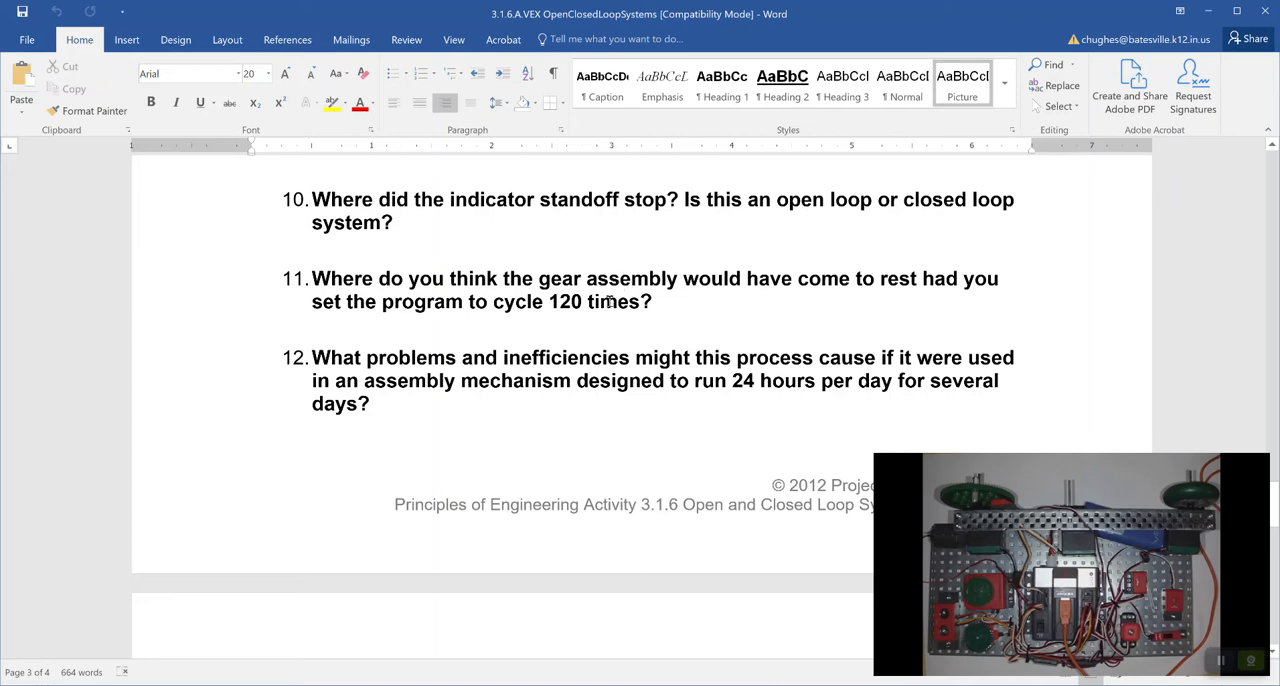
{"action": "mouse_move", "coordinate": [612, 344]}
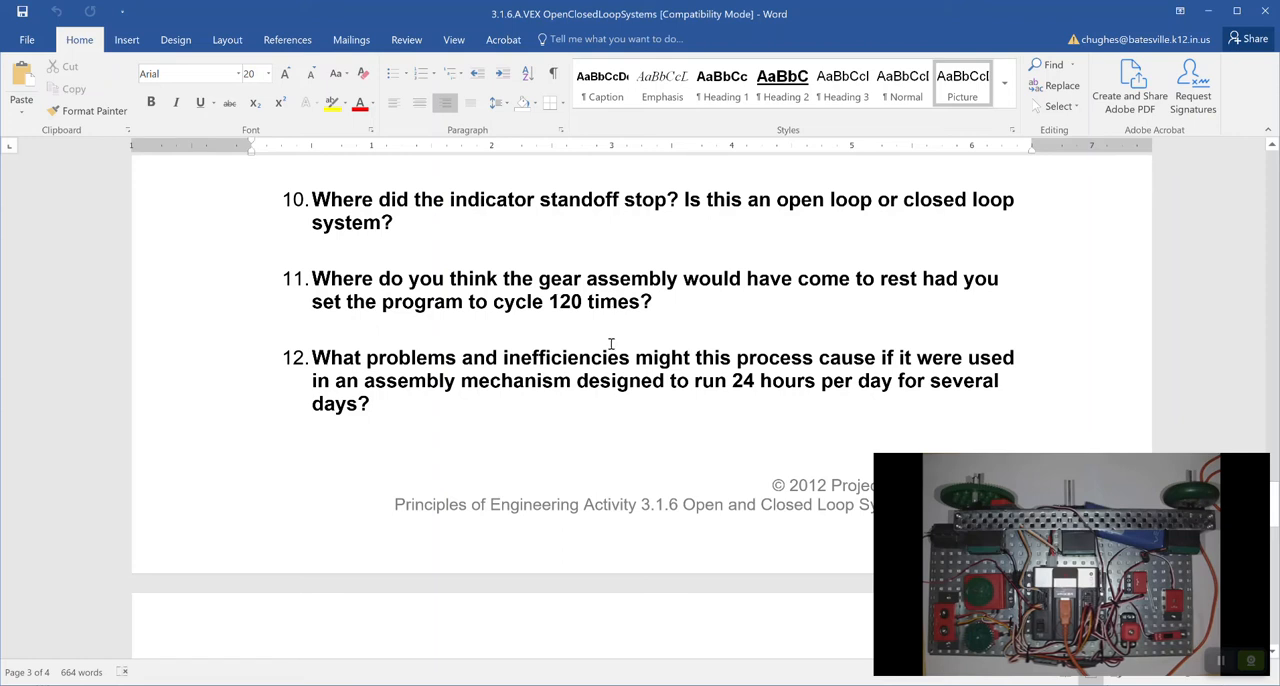
{"action": "mouse_move", "coordinate": [684, 312]}
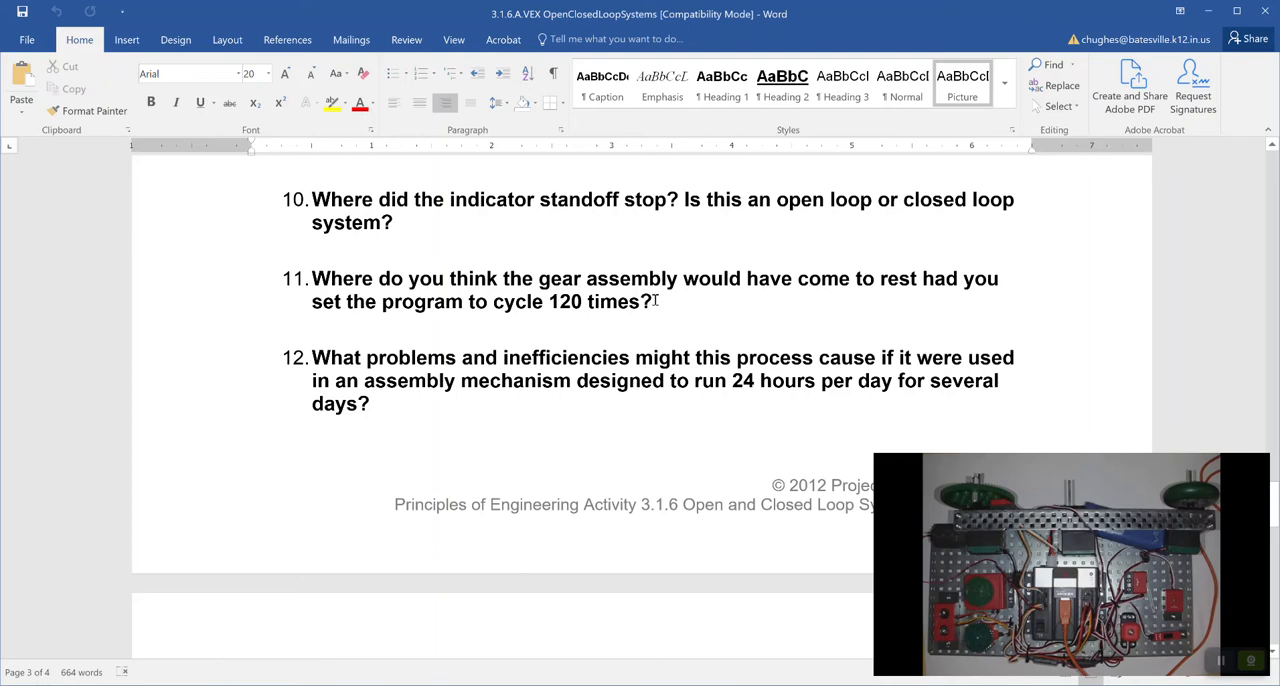
{"action": "mouse_move", "coordinate": [648, 300]}
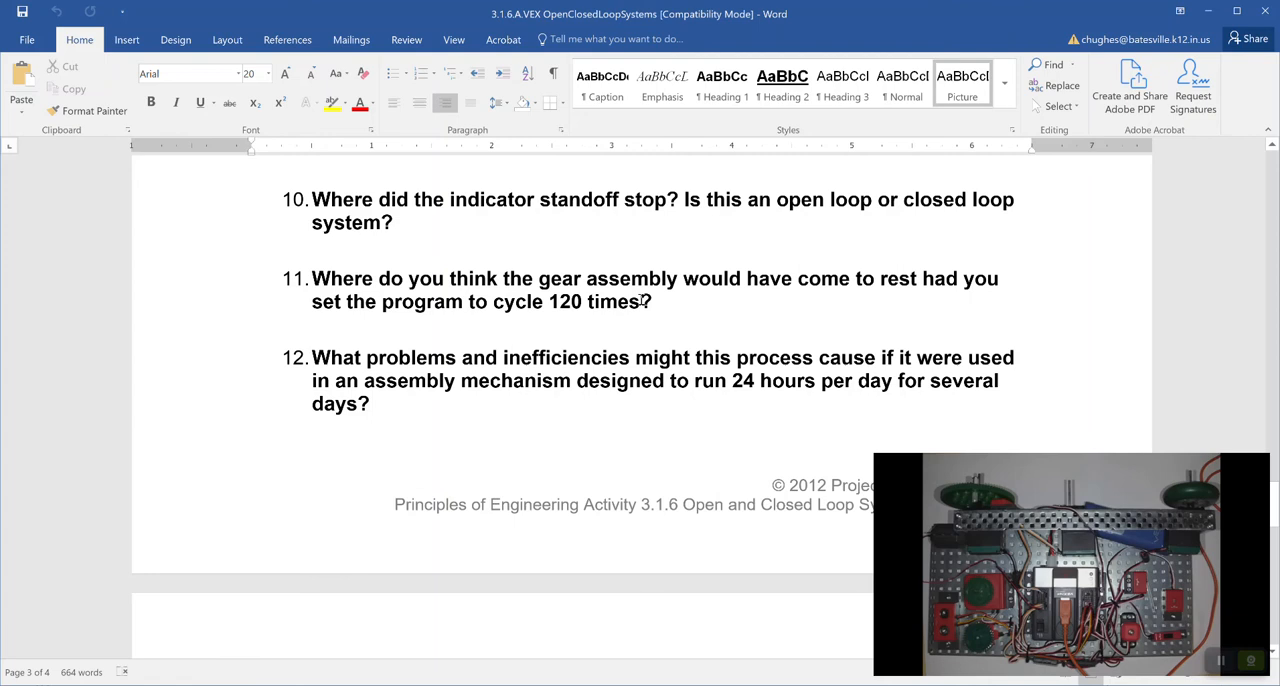
{"action": "mouse_move", "coordinate": [644, 300]}
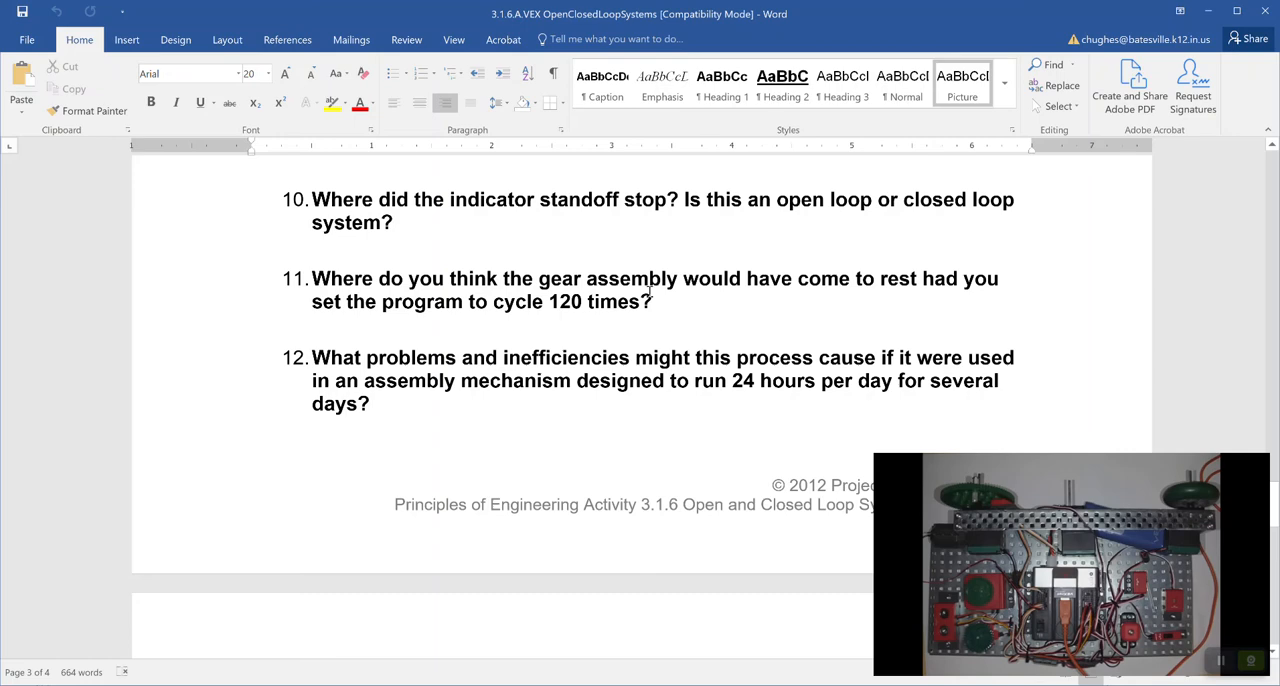
- Scroll to the page footer and back so step 9's instructions sit above questions 10–12
{"action": "scroll", "scroll_direction": "down", "scroll_amount": 3}
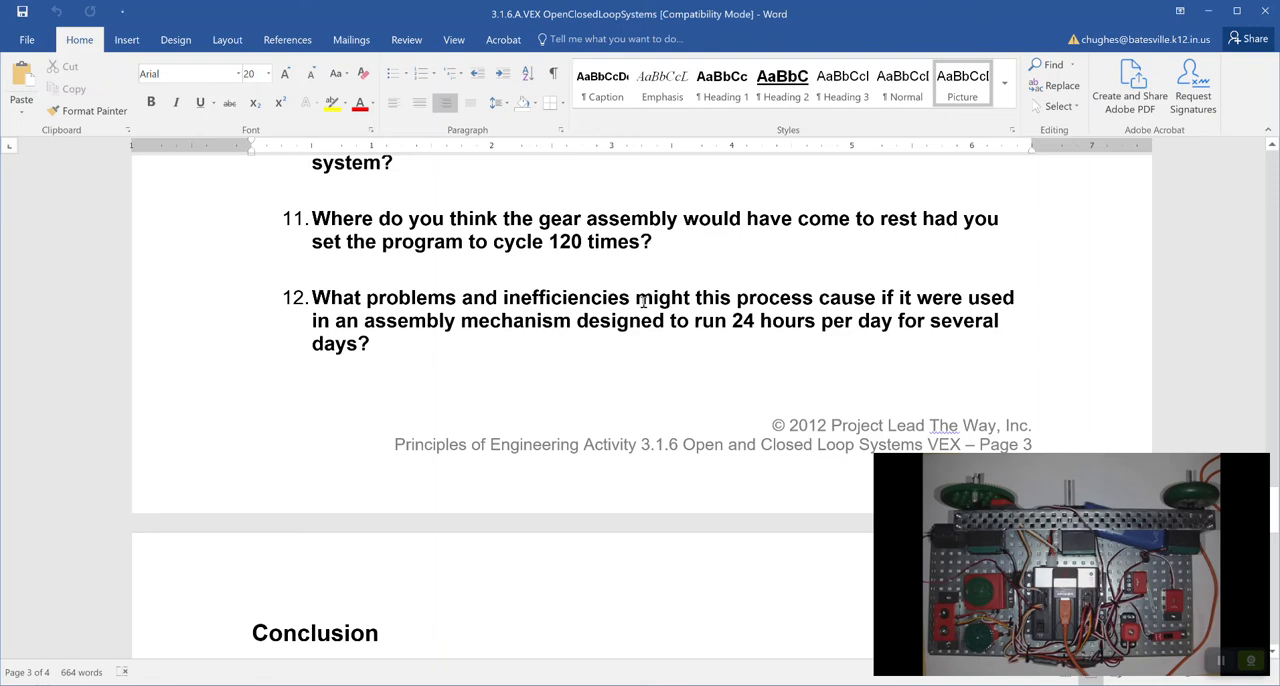
{"action": "mouse_move", "coordinate": [610, 280]}
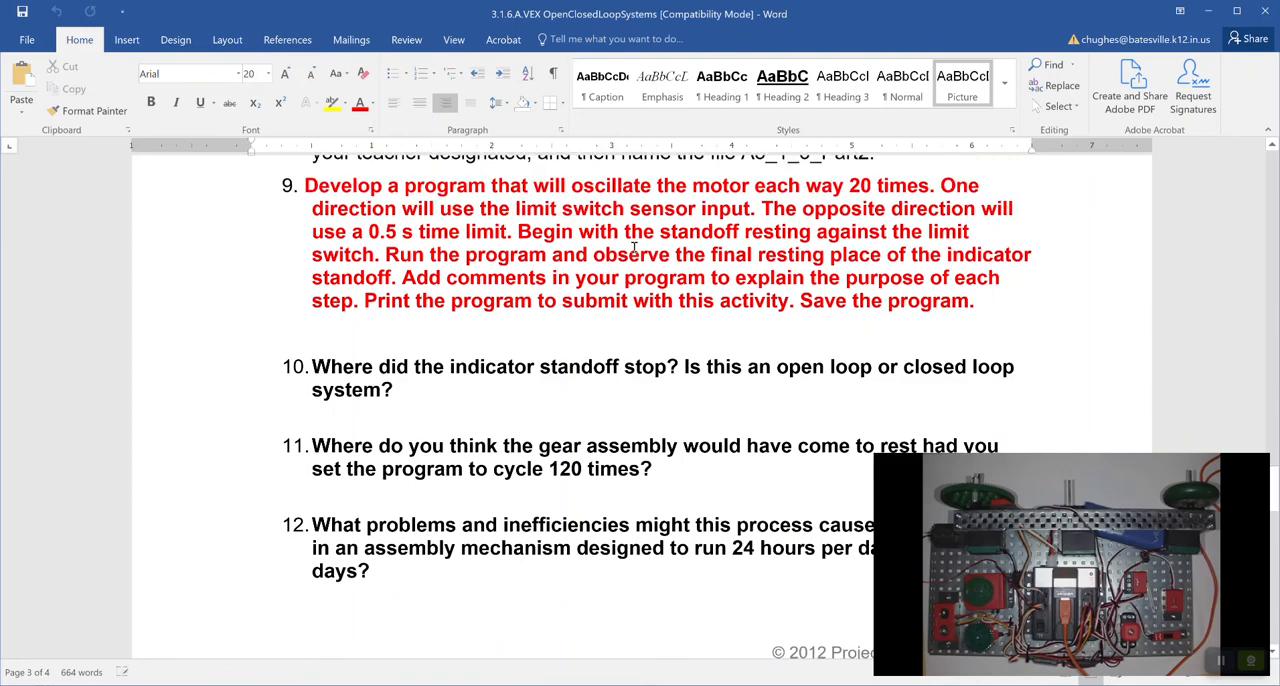
{"action": "scroll", "scroll_direction": "down", "scroll_amount": 3}
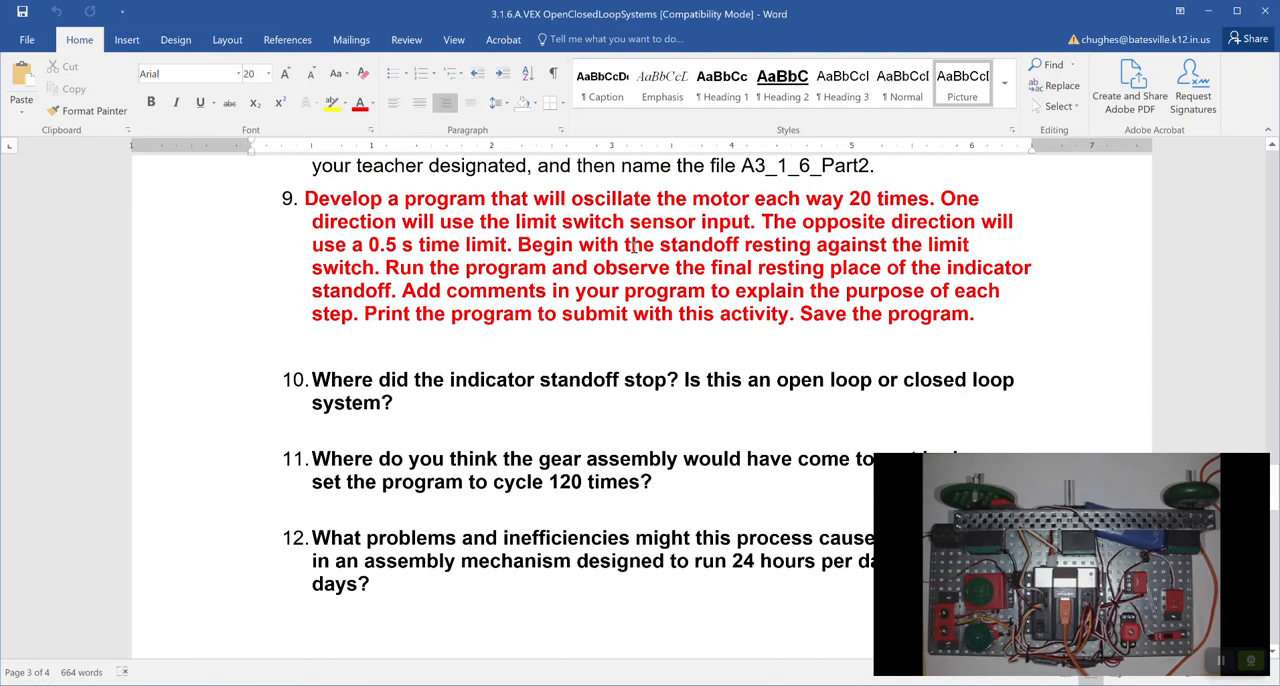